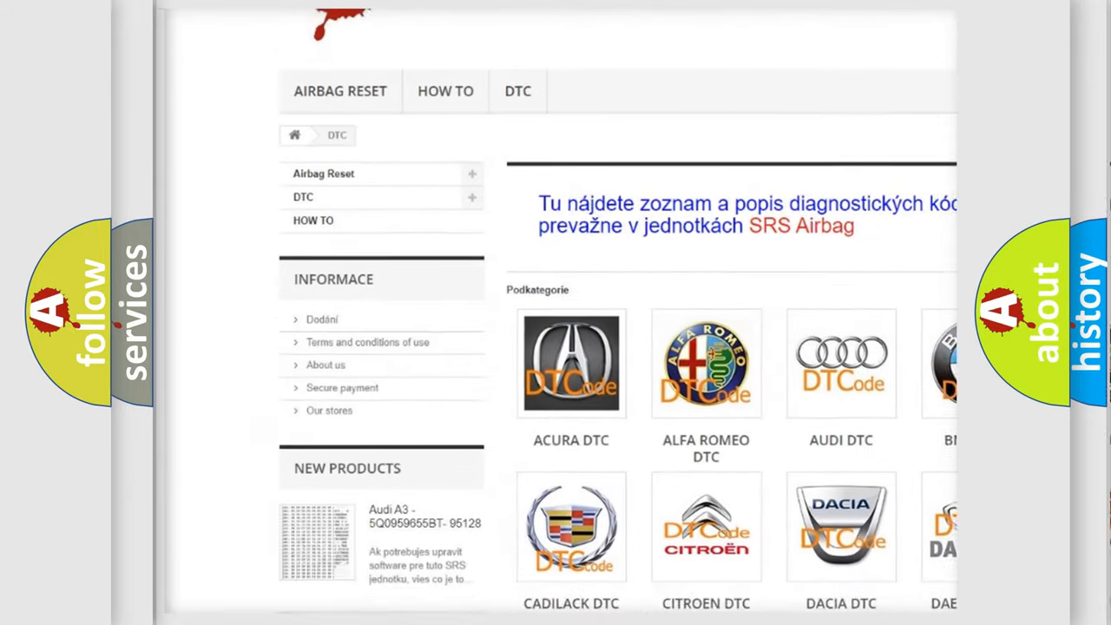
scroll(down, 3)
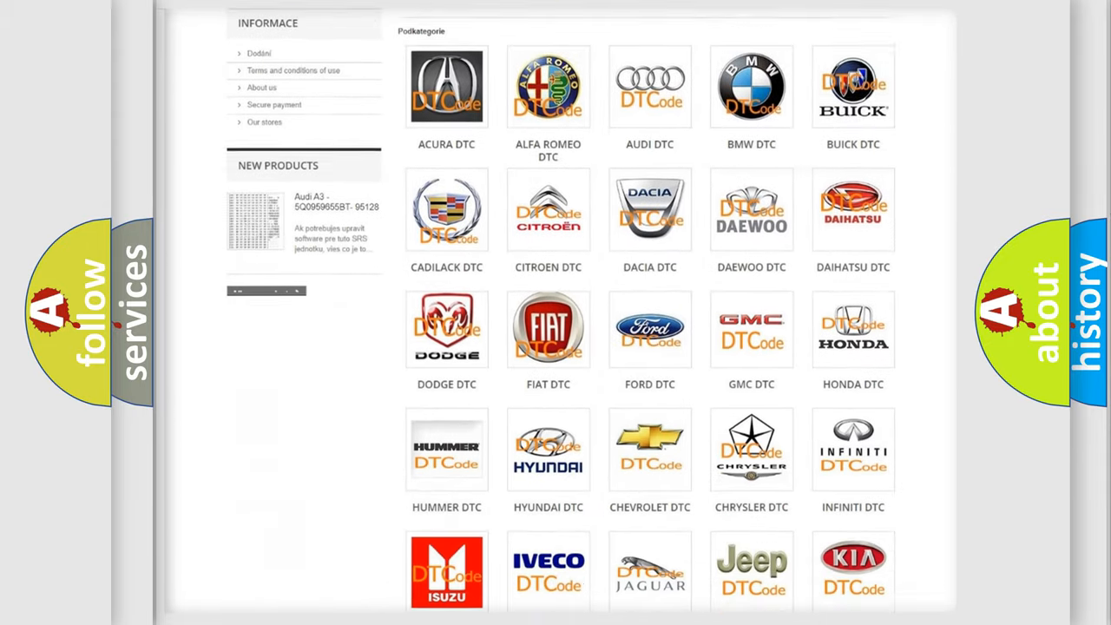
scroll(down, 3)
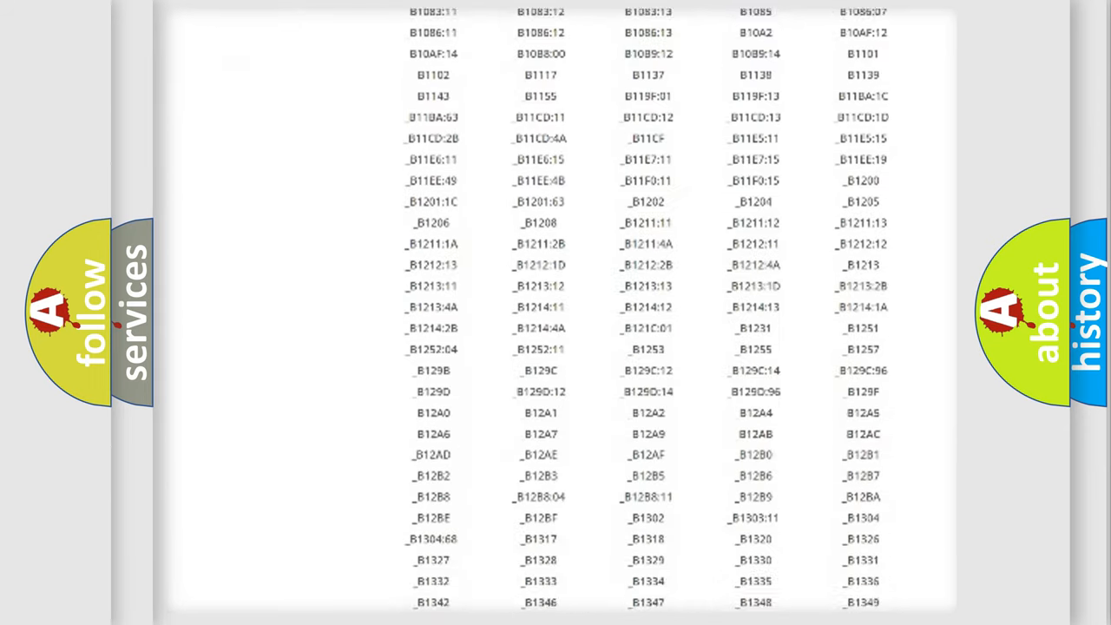
scroll(down, 3)
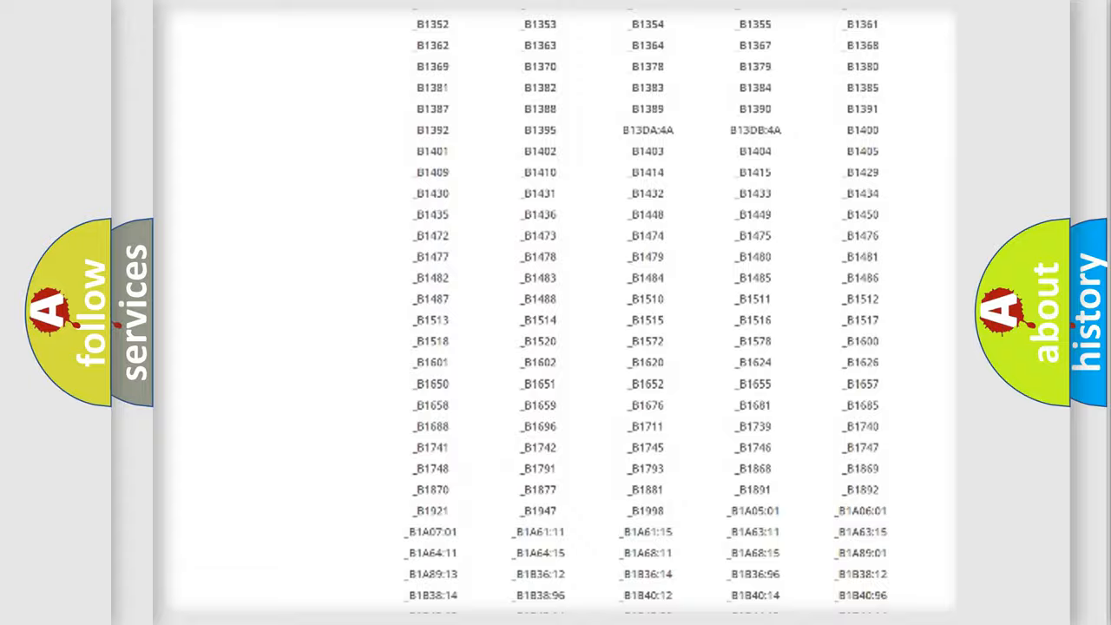